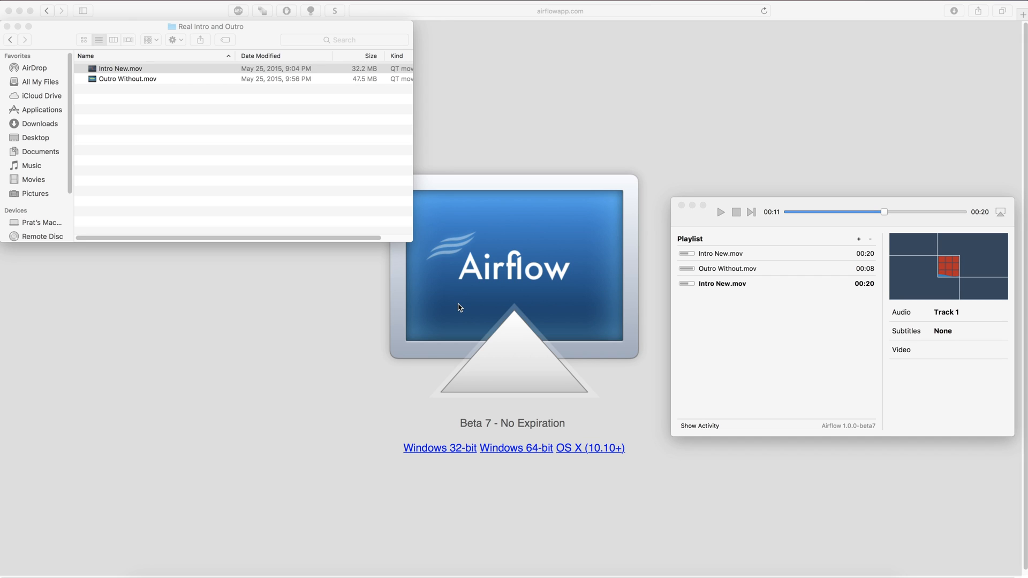
{"action": "mouse_move", "coordinate": [554, 202]}
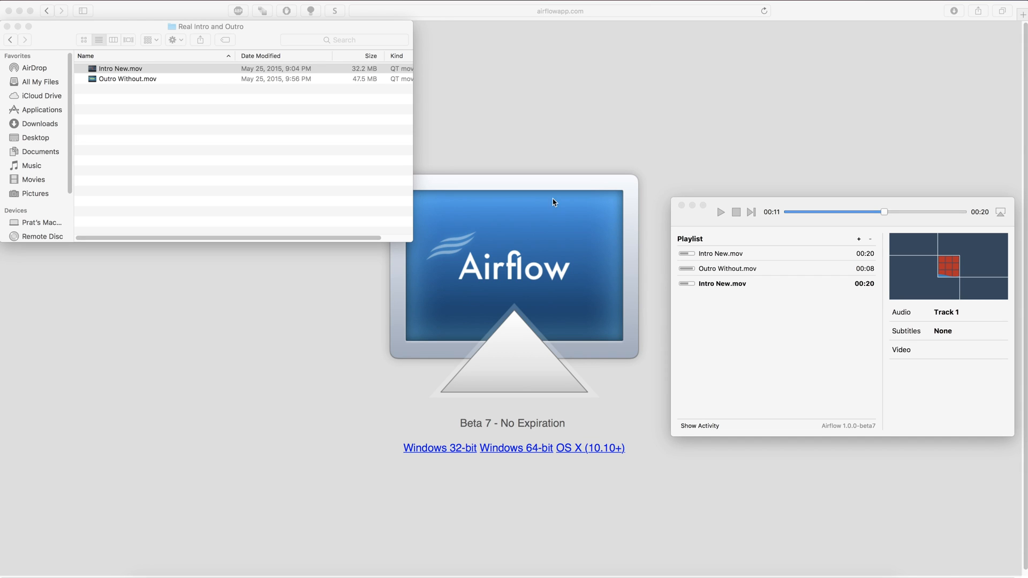
{"action": "mouse_move", "coordinate": [429, 488]}
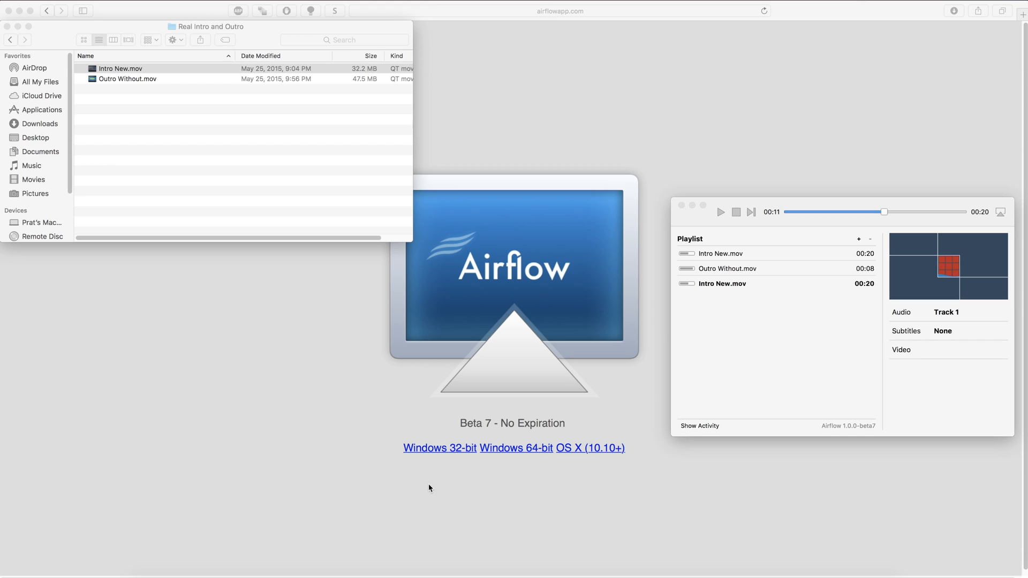
{"action": "mouse_move", "coordinate": [568, 470]}
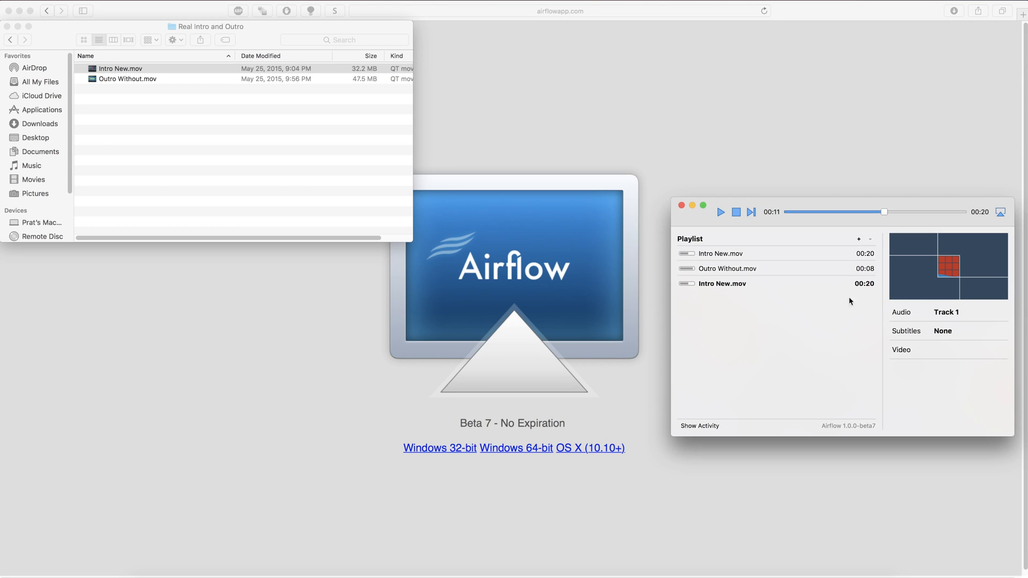
{"action": "mouse_move", "coordinate": [731, 253]}
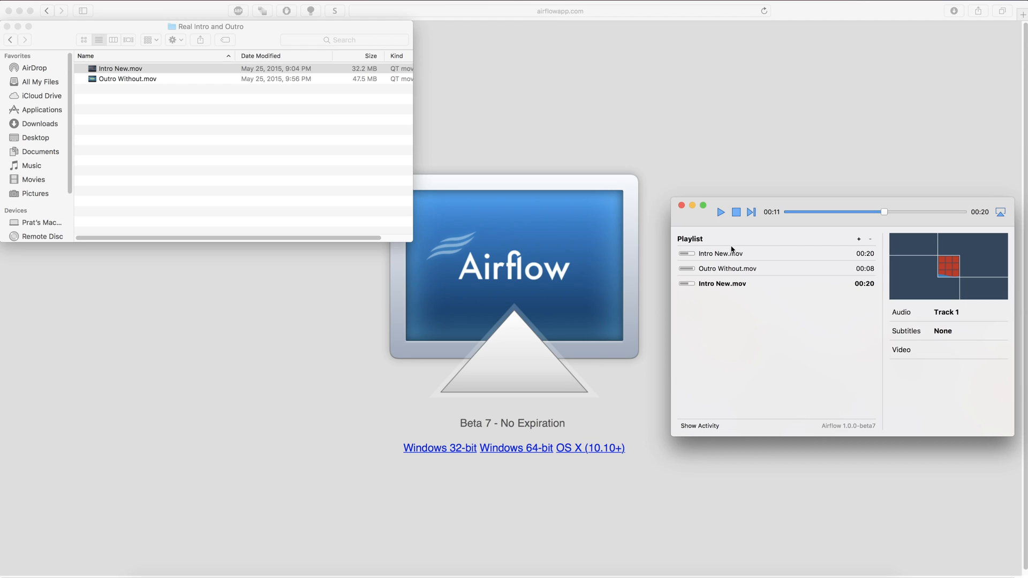
{"action": "mouse_move", "coordinate": [744, 226]}
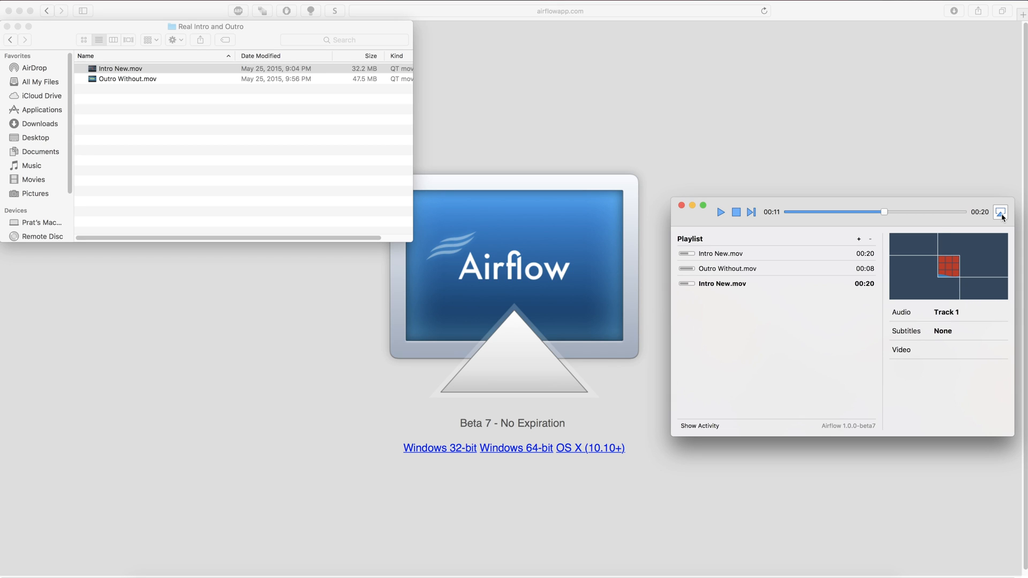
{"action": "left_click", "coordinate": [1001, 212]}
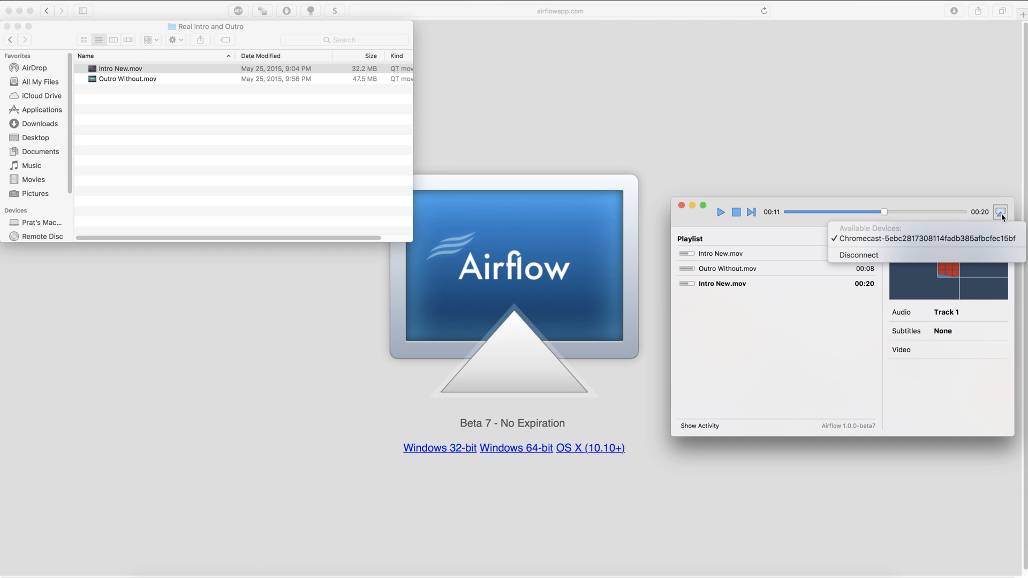
{"action": "mouse_move", "coordinate": [850, 330]}
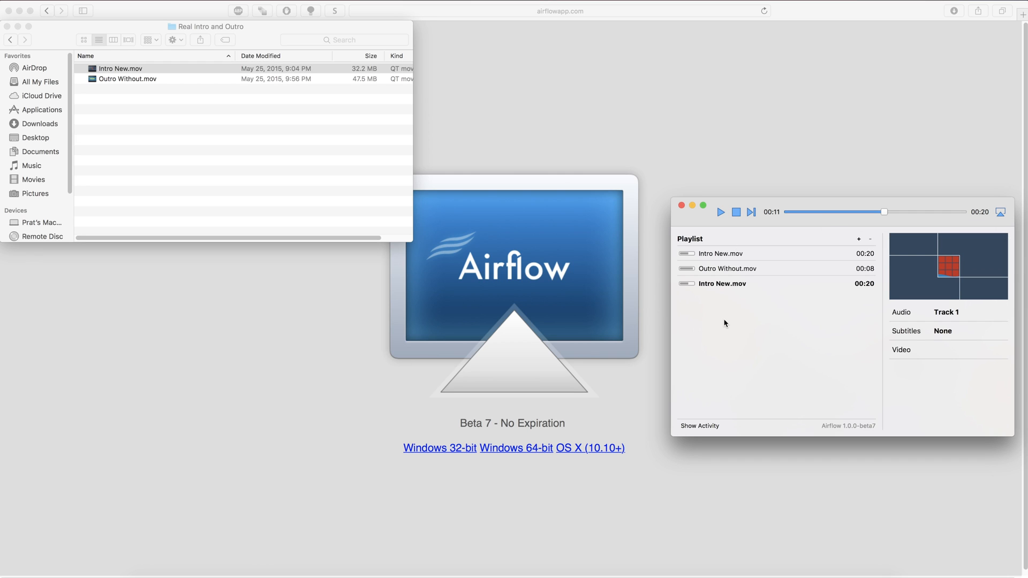
{"action": "mouse_move", "coordinate": [396, 210]}
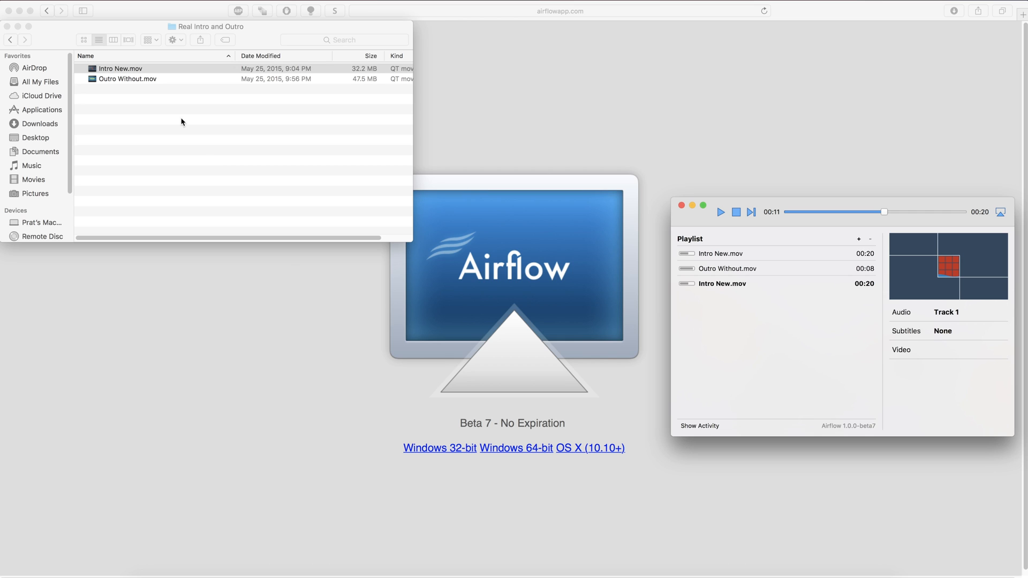
- Drag a second Intro New.mov into the Airflow playlist and select the new entry
{"action": "left_click_drag", "start_coordinate": [120, 68], "coordinate": [675, 256]}
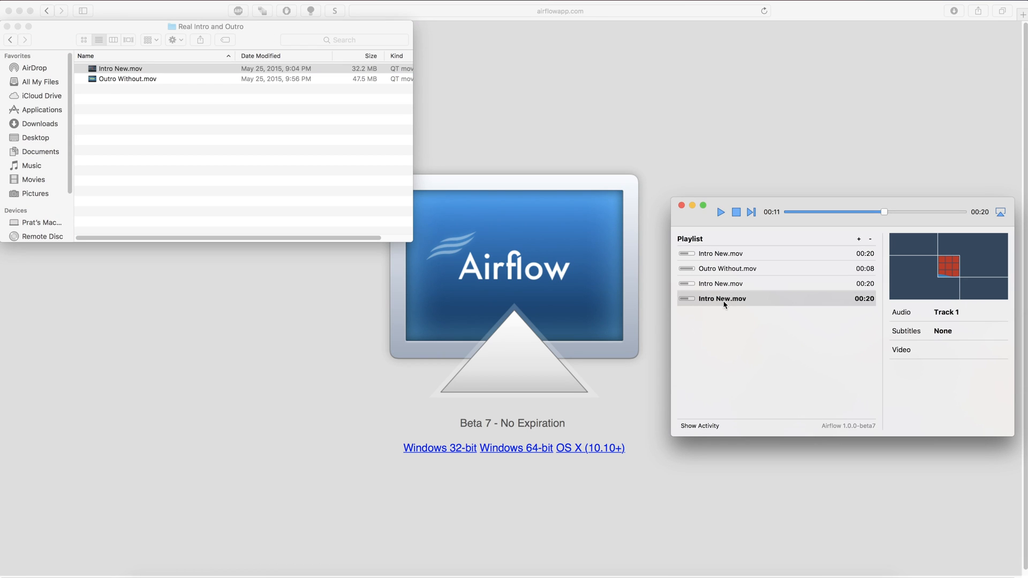
{"action": "left_click", "coordinate": [719, 212]}
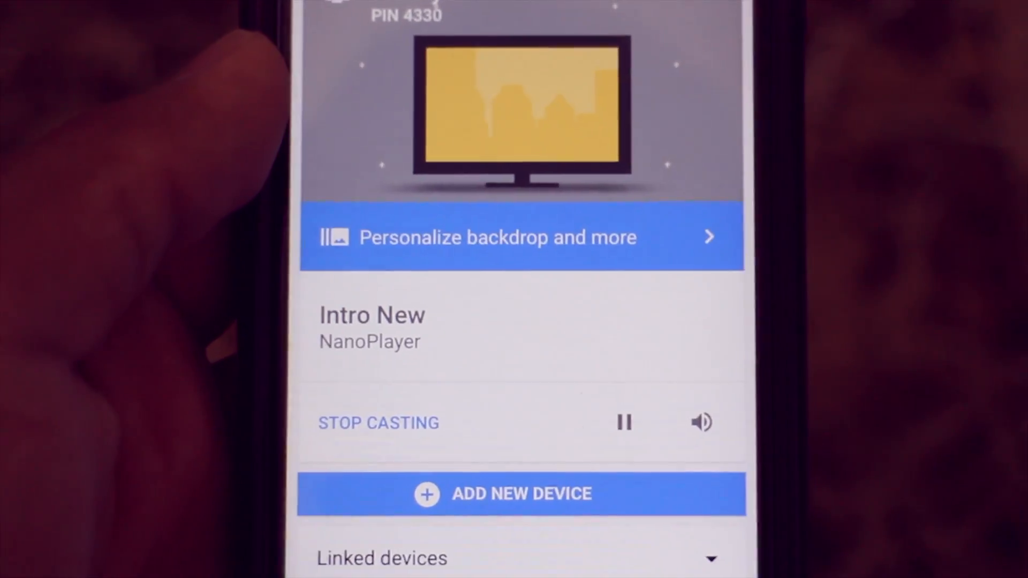
- Open the Family Room controls in Google Home and resume playing Intro New
{"action": "left_click", "coordinate": [623, 423]}
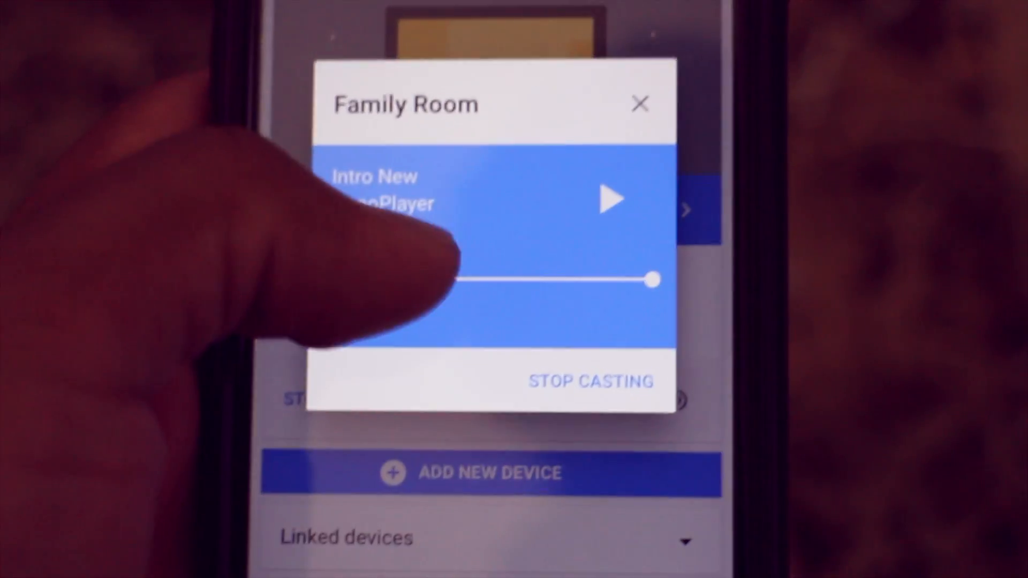
{"action": "left_click", "coordinate": [610, 198]}
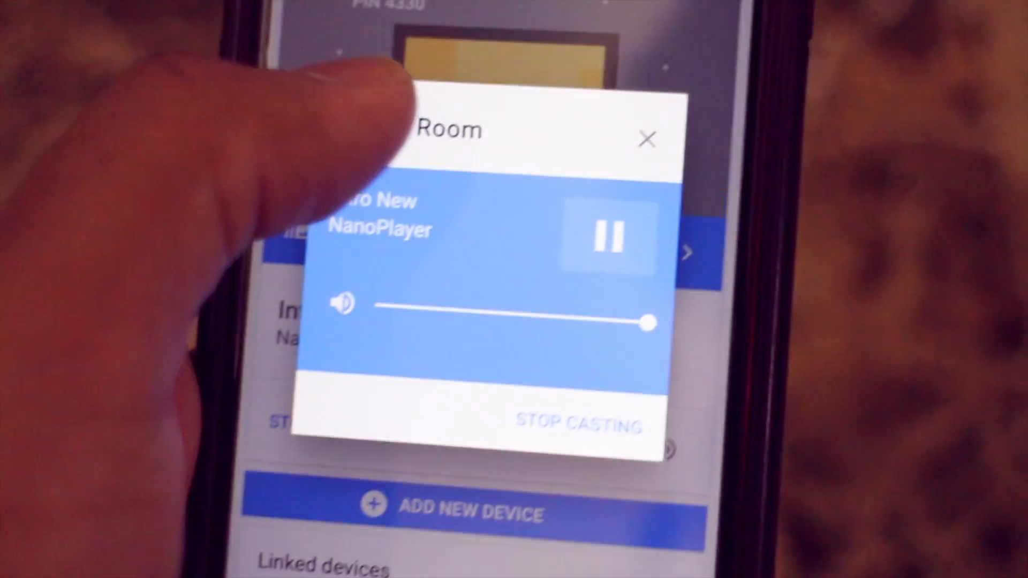